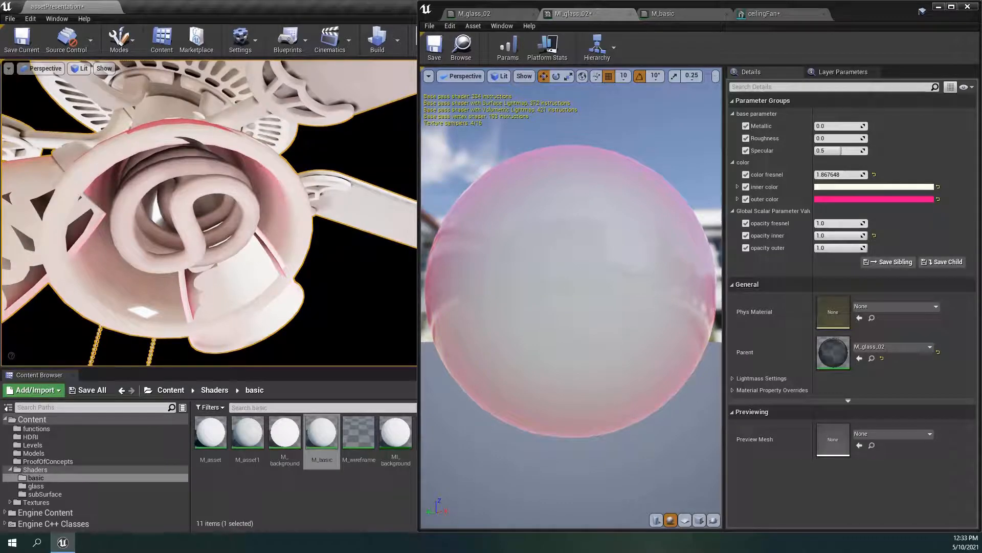
pyautogui.moveTo(283, 431)
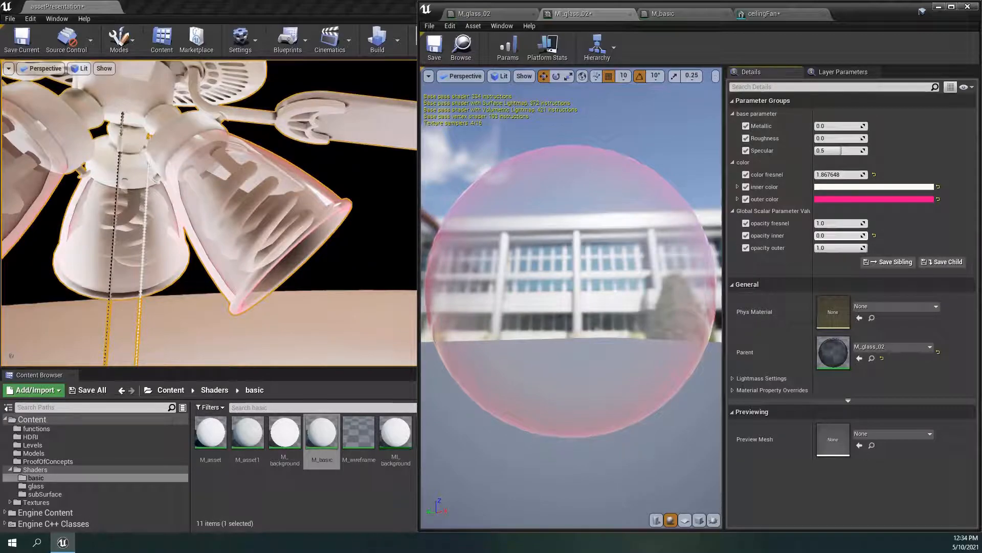
# Lower the M_glass_02 instance's 'opacity inner' scalar value so the bells turn see-through
pyautogui.write('0.590476')
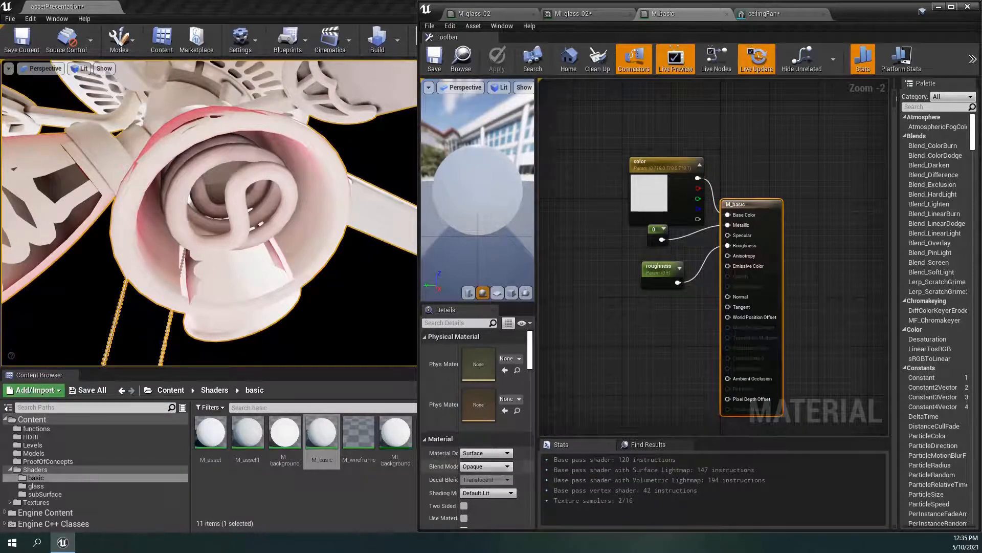
# Look over the M_basic bulb graph, then switch to the M_glass_02 material graph
pyautogui.scroll(-3)
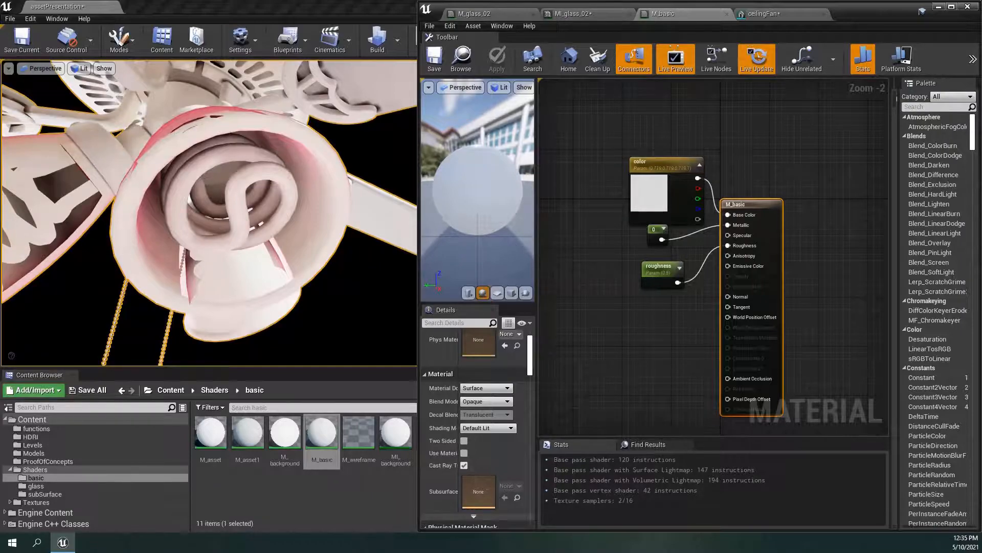
pyautogui.click(489, 13)
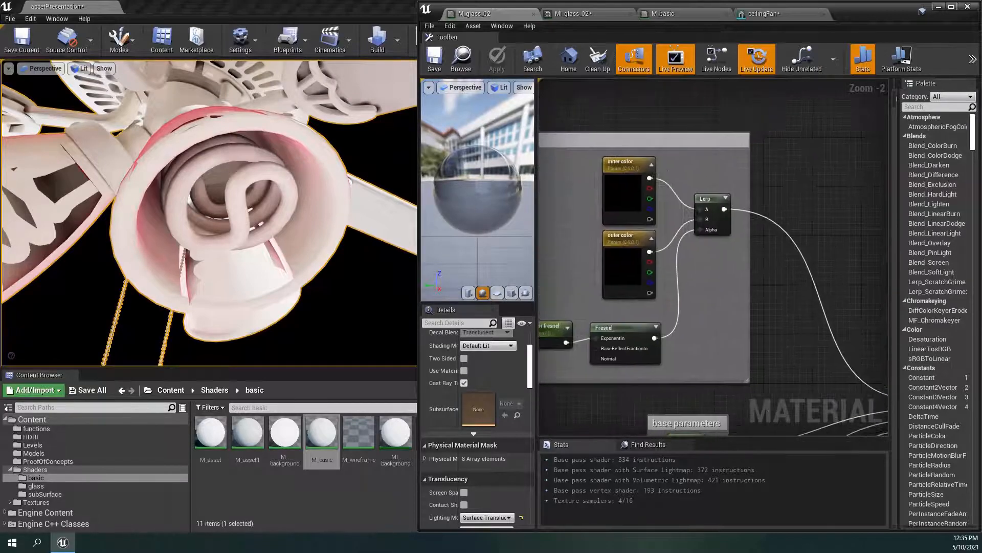
# Trace the colour and opacity Lerp groups and select the Fresnel node feeding the opacity blend
pyautogui.scroll(-3)
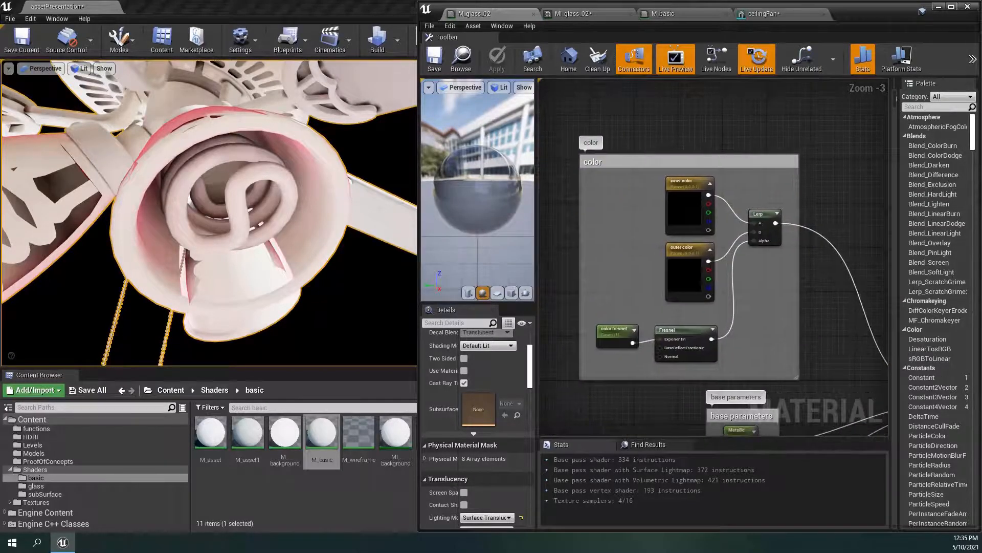
pyautogui.scroll(3)
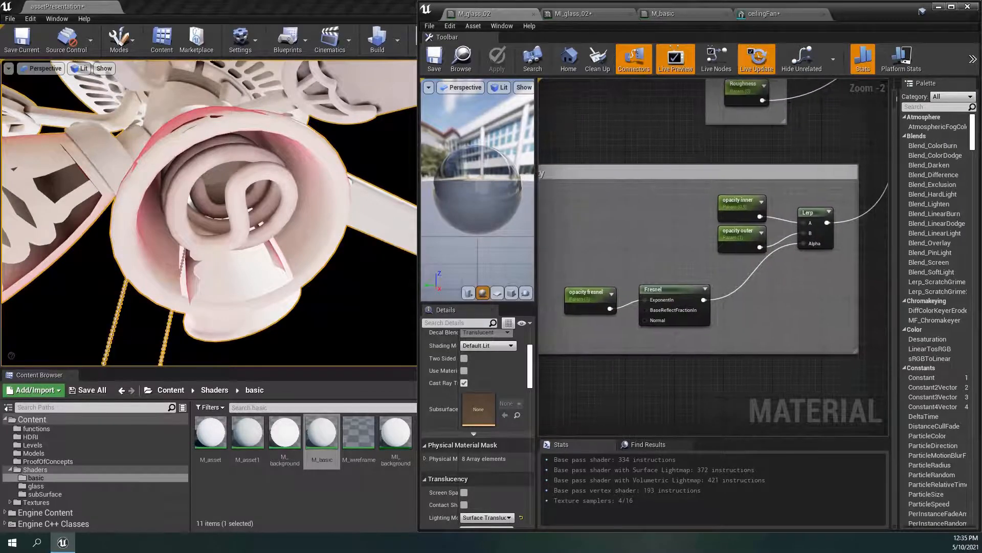
pyautogui.scroll(3)
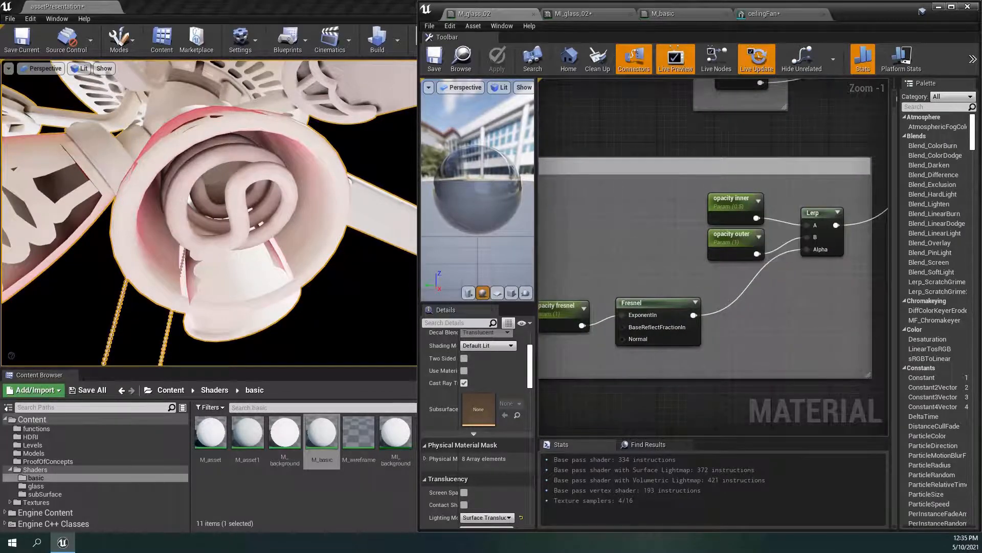
pyautogui.click(733, 237)
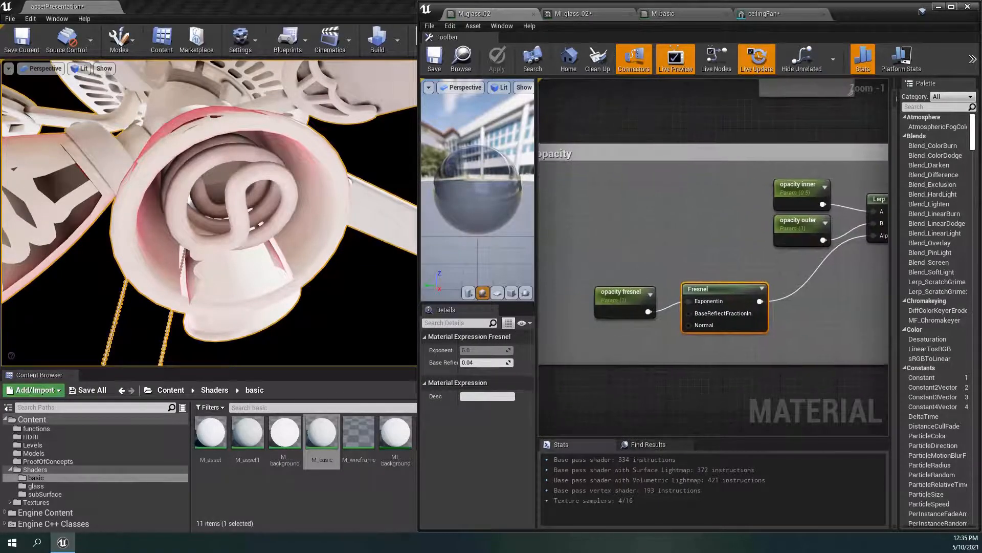
pyautogui.moveTo(621, 295)
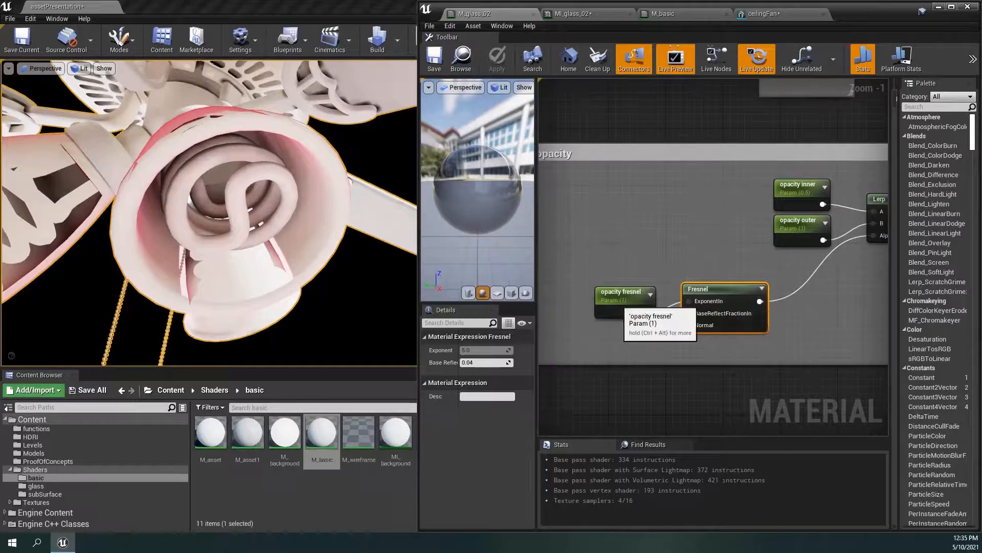
# Show material-wide Translucency settings and set Lighting Mode to Surface TranslucencyVolume
pyautogui.click(620, 291)
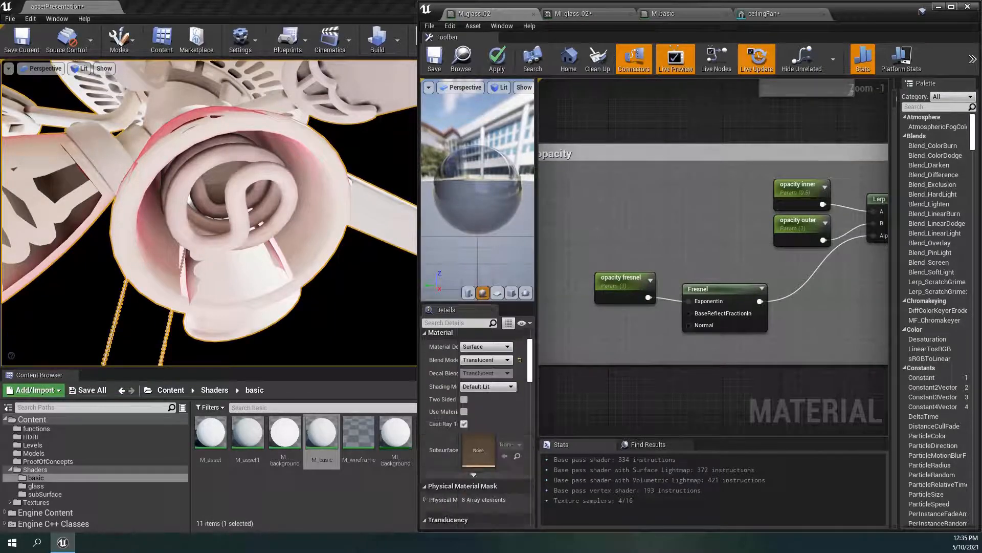
pyautogui.scroll(-3)
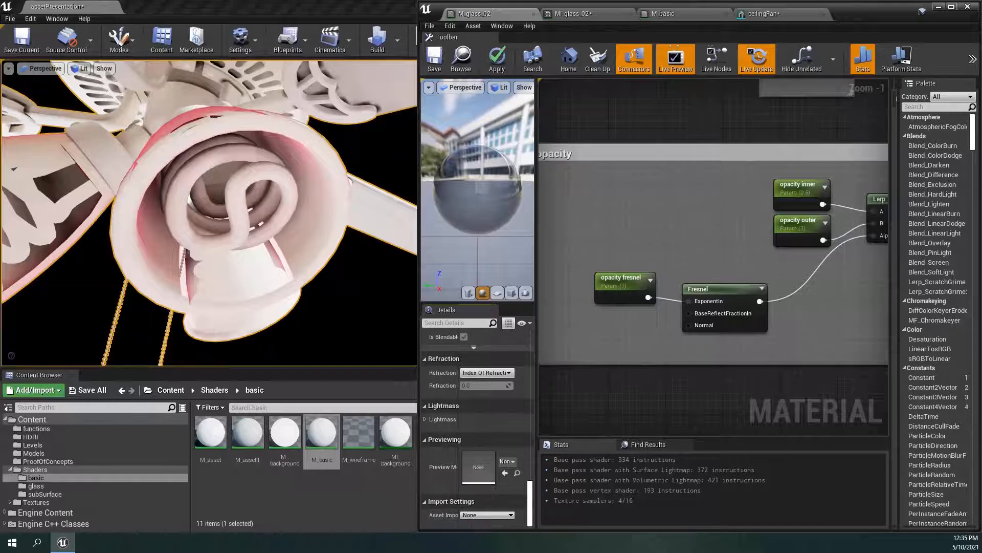
pyautogui.scroll(-3)
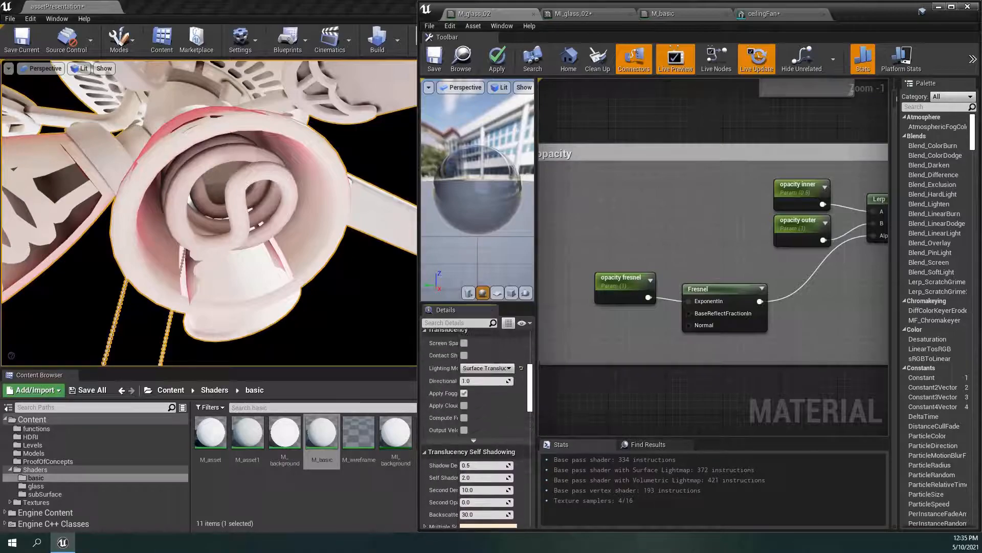
pyautogui.scroll(3)
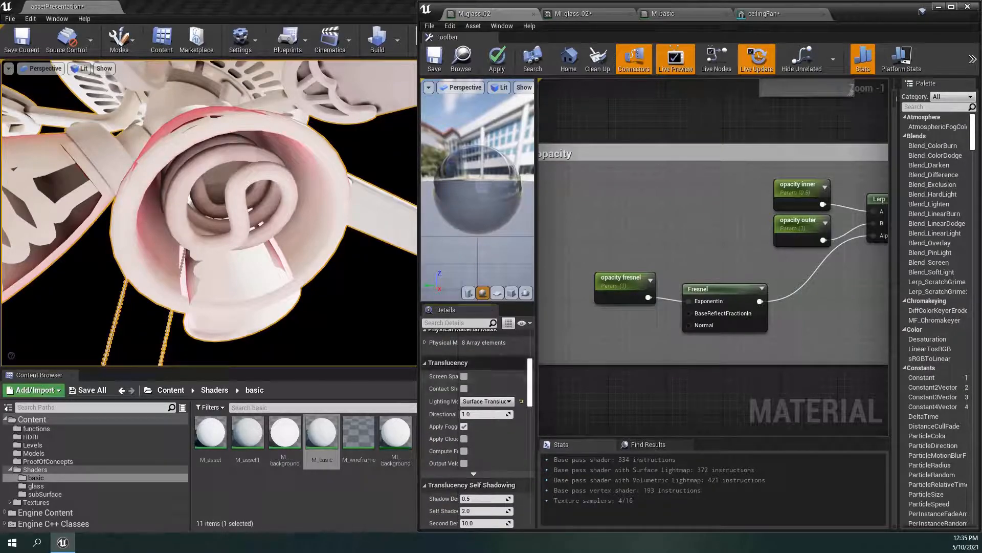
pyautogui.moveTo(486, 402)
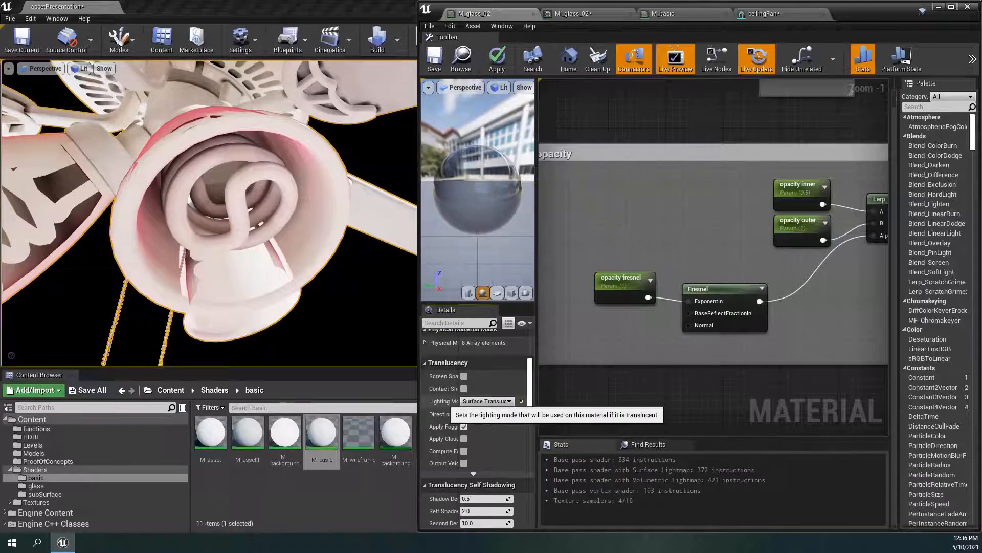
pyautogui.click(487, 402)
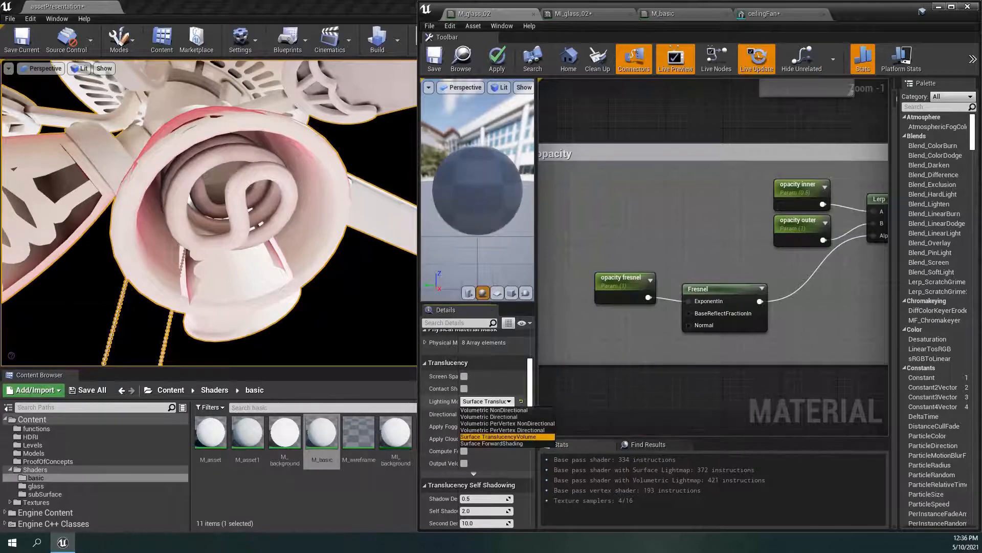
pyautogui.moveTo(501, 437)
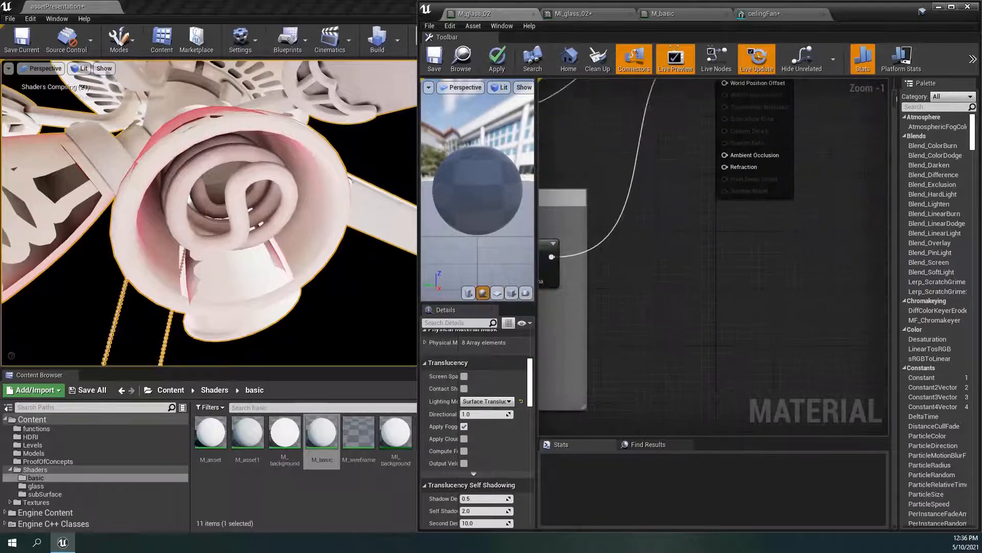
pyautogui.scroll(-3)
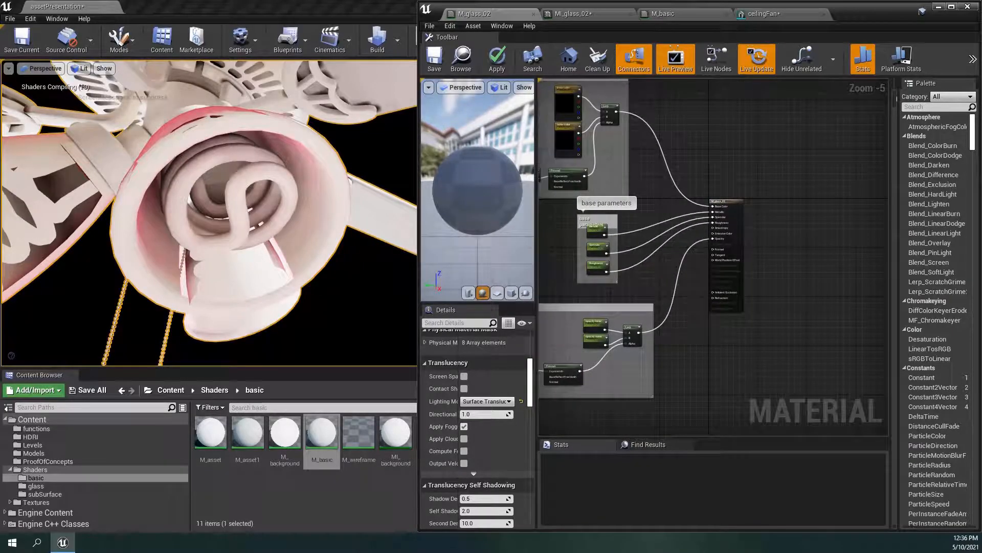